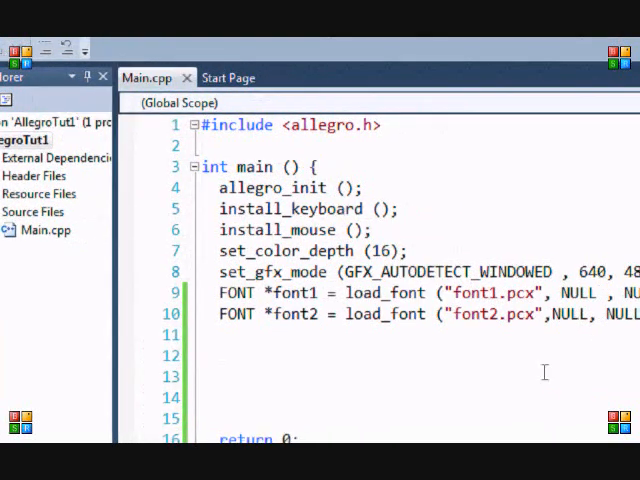
# Step: Add set_window_title("Game"); after the two load_font calls, using IntelliSense
pyautogui.write('readkey ();')
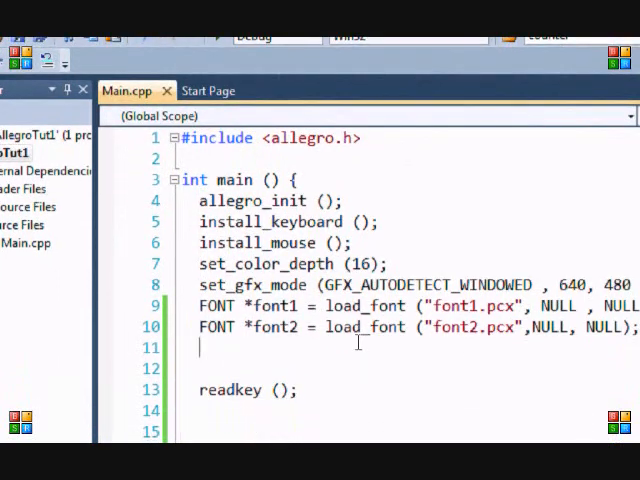
pyautogui.write('set_')
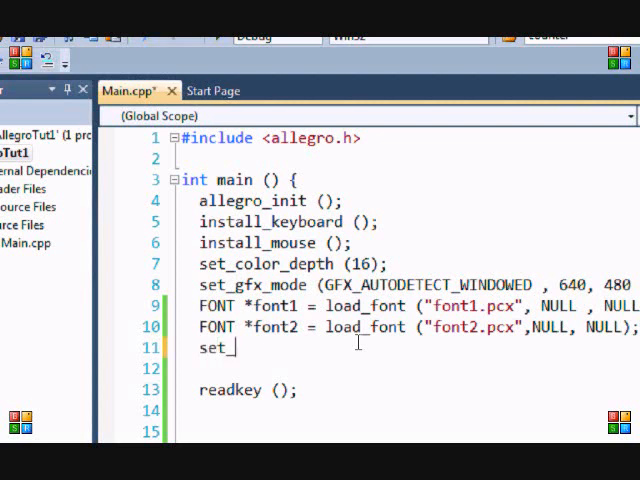
pyautogui.write('window_title (')
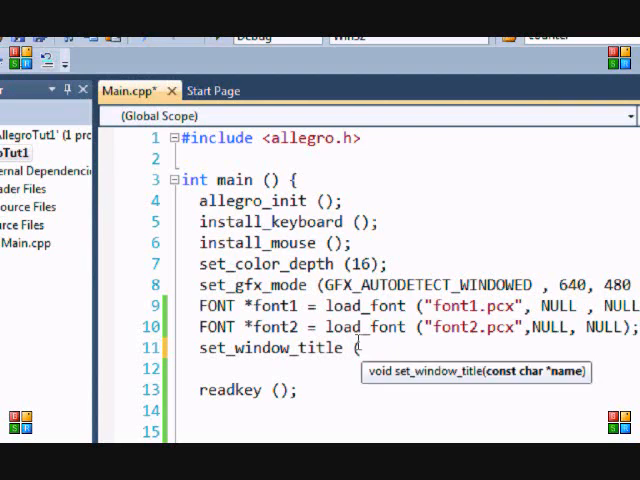
pyautogui.write('"')
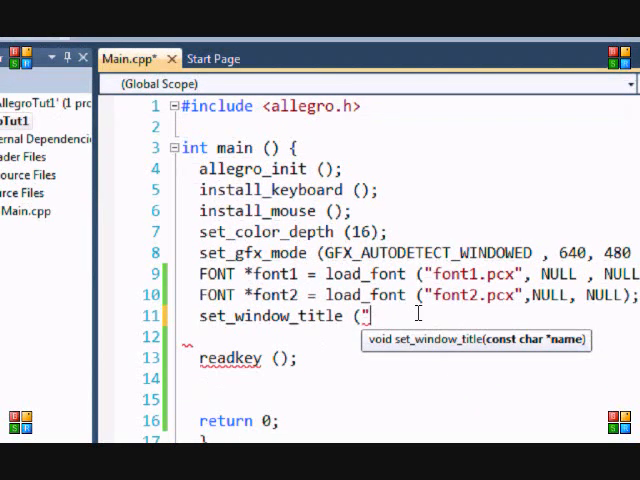
pyautogui.write('Game");')
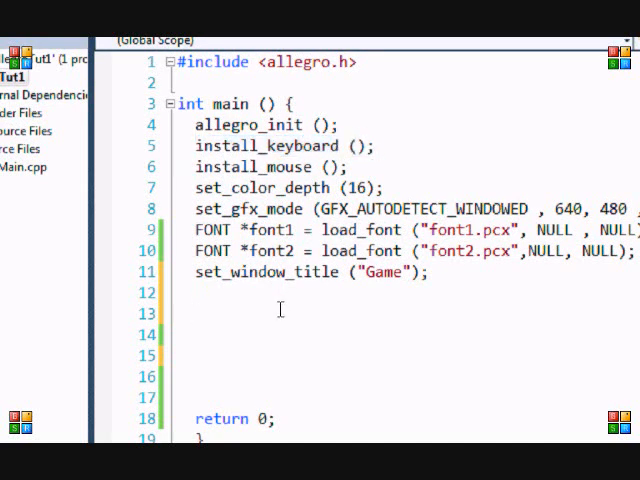
# Step: Declare bool done = false; below the window title line
pyautogui.click(197, 313)
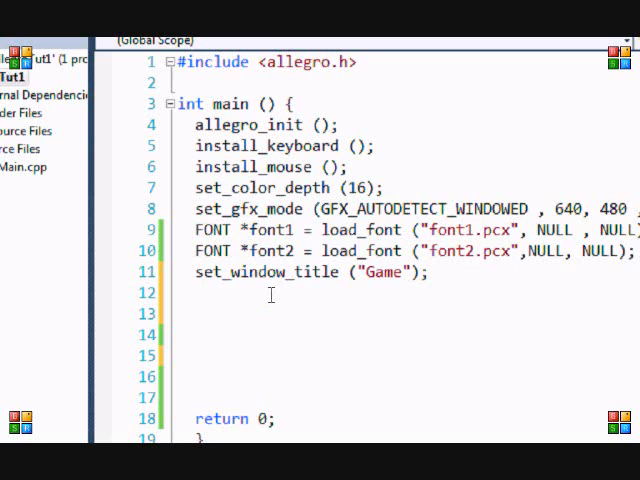
pyautogui.write('bool')
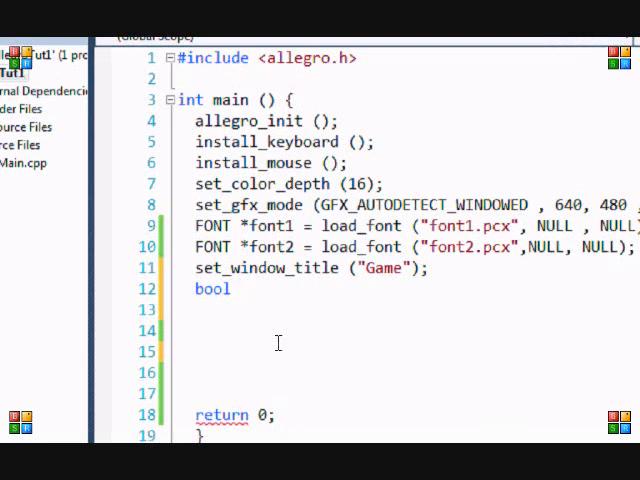
pyautogui.write('done')
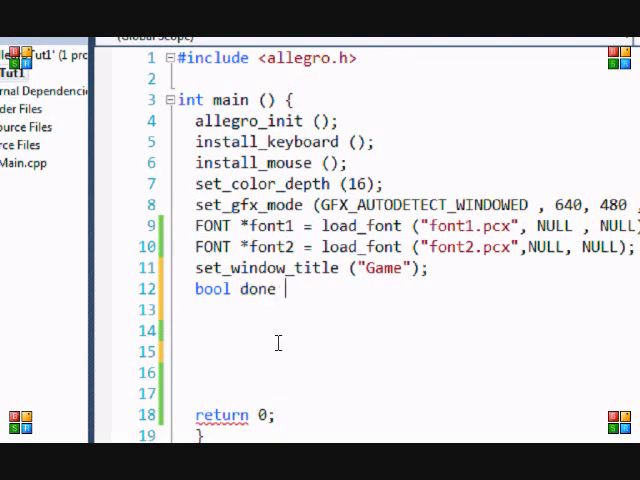
pyautogui.write('= false;')
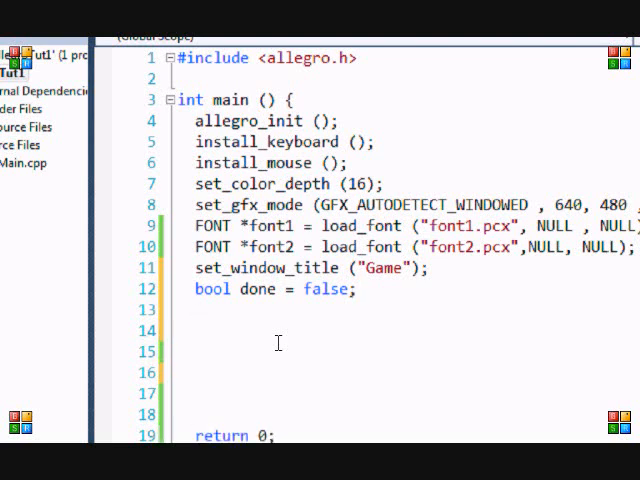
# Step: Write an empty while (done == false) { } loop, replacing the !done condition
pyautogui.write('w')
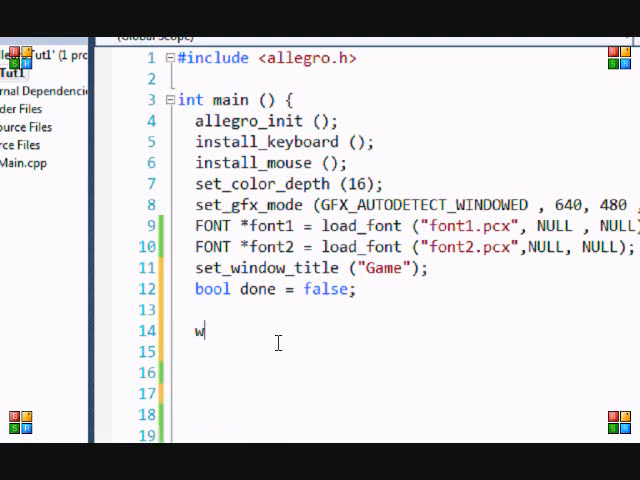
pyautogui.write('hile (!done')
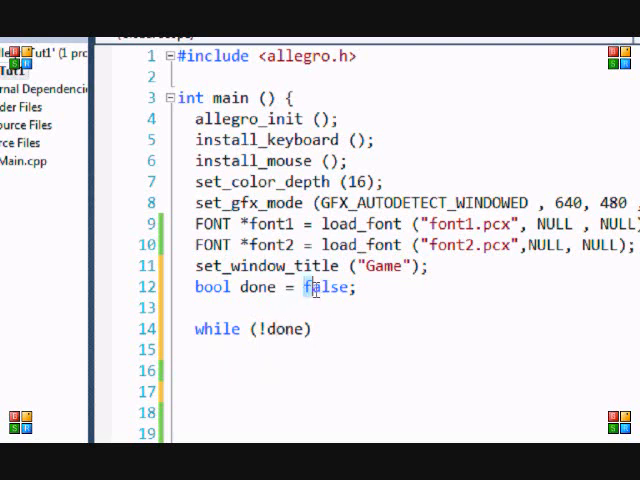
pyautogui.doubleClick(327, 287)
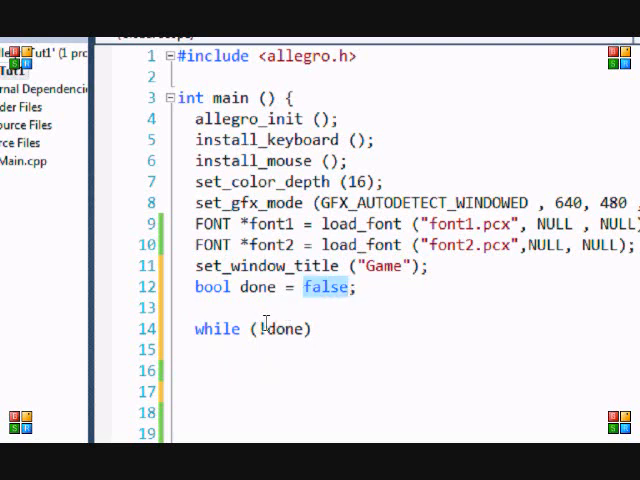
pyautogui.press('Backspace')
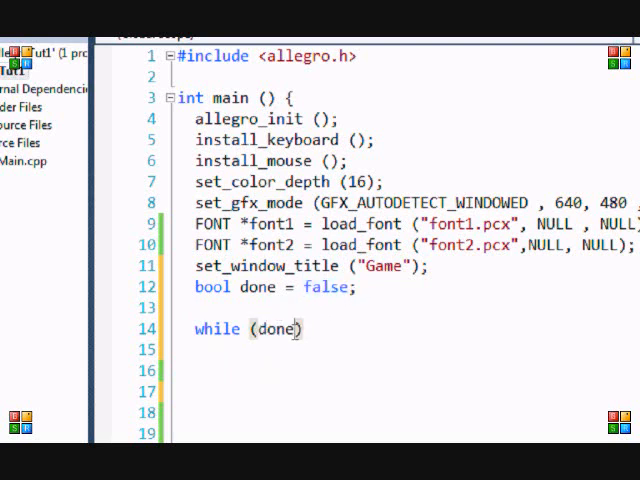
pyautogui.write('== false')
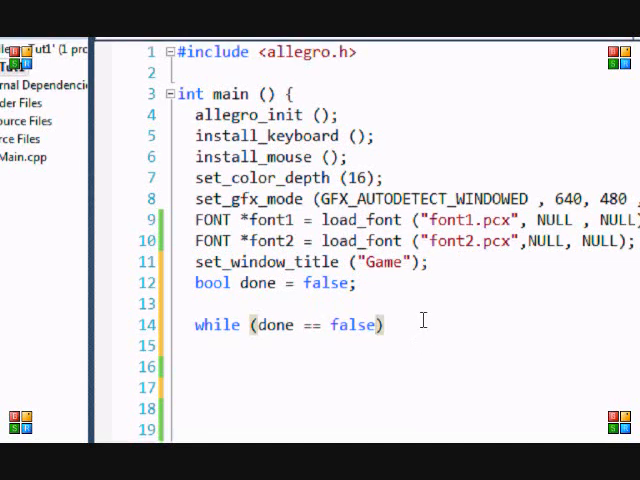
pyautogui.write('{')
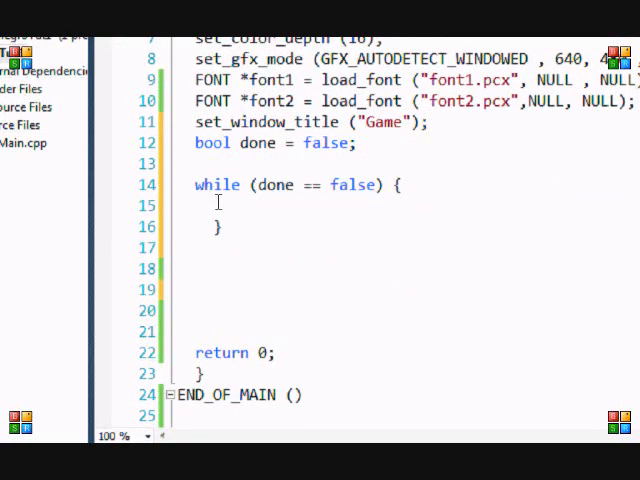
pyautogui.click(210, 205)
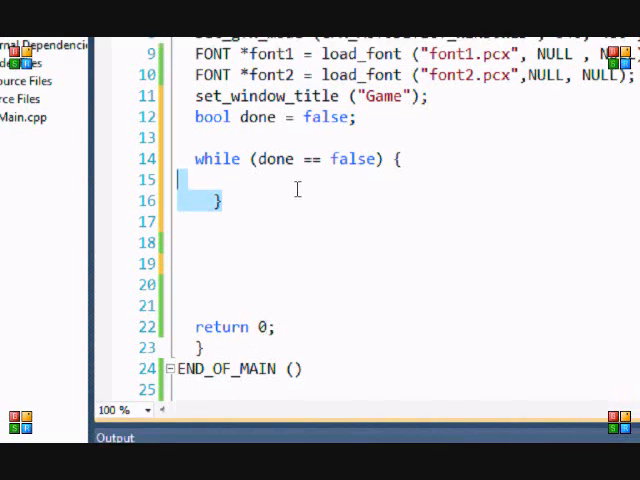
pyautogui.click(194, 158)
pyautogui.write('if')
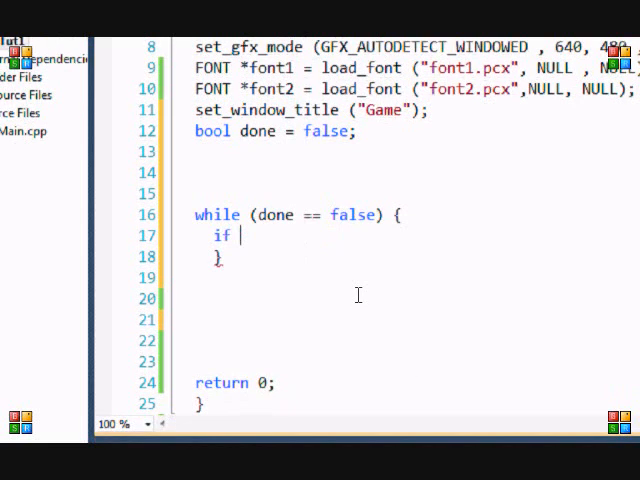
# Step: Start the if (key[KEY_UP]) condition inside the while loop
pyautogui.write('(ke')
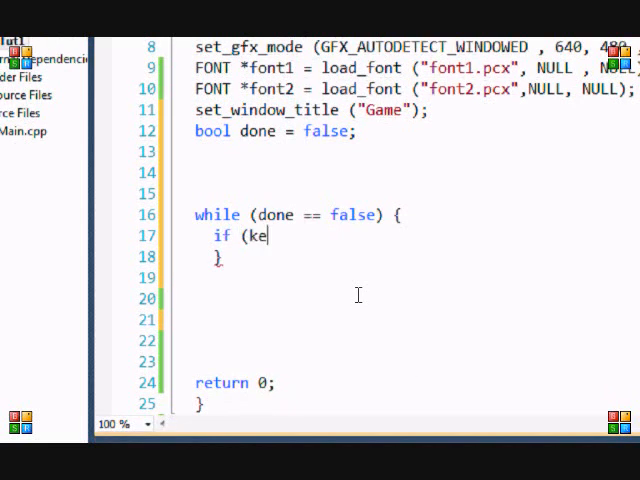
pyautogui.write('y[')
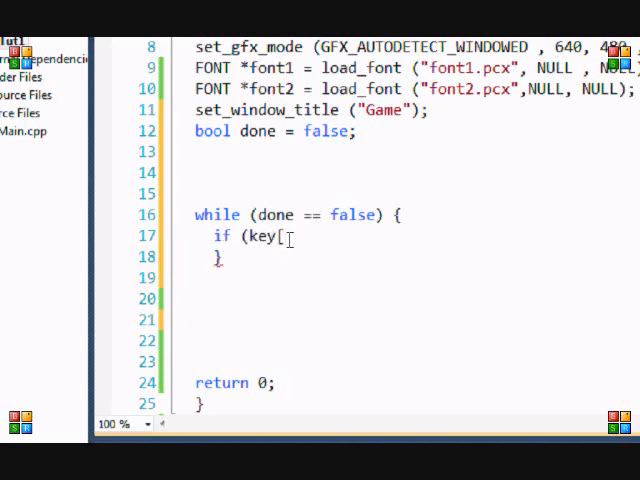
pyautogui.write('KEY_UP')
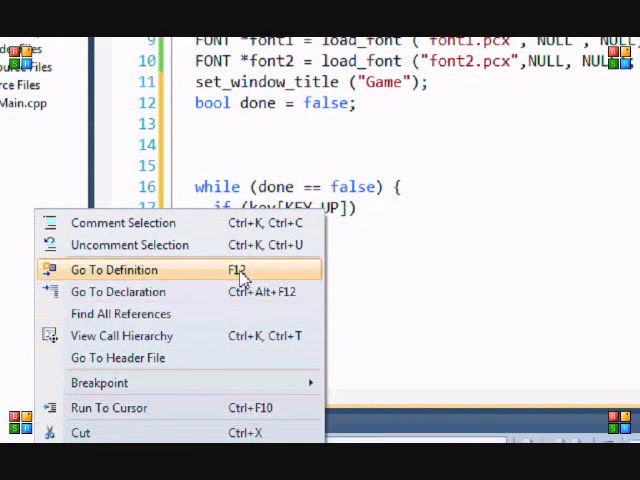
# Step: Go to KEY_UP's definition in keyboard.h and scroll through the key constants
pyautogui.click(112, 269)
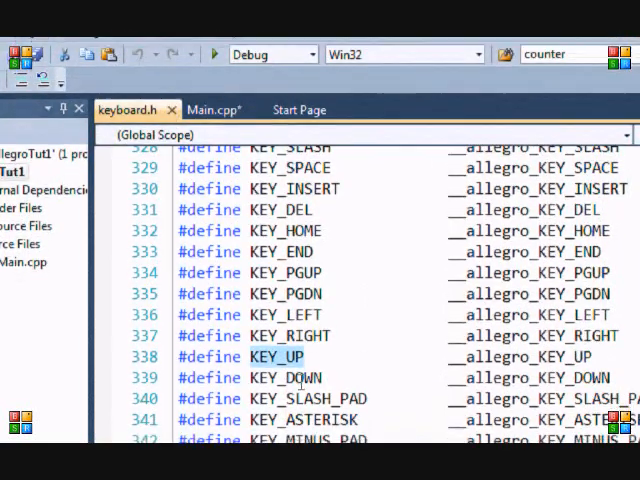
pyautogui.scroll(-3)
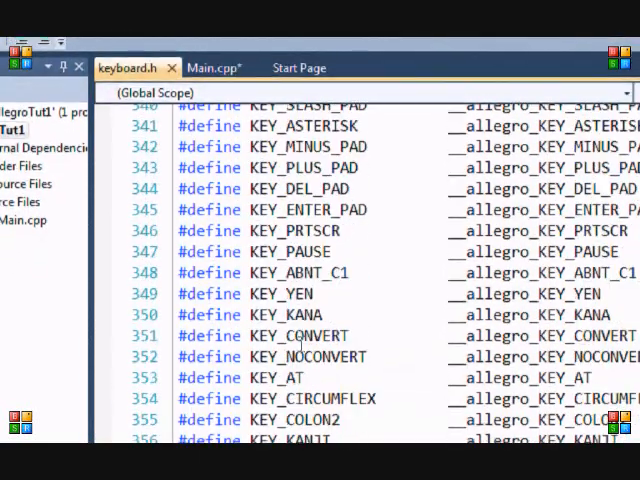
pyautogui.scroll(-3)
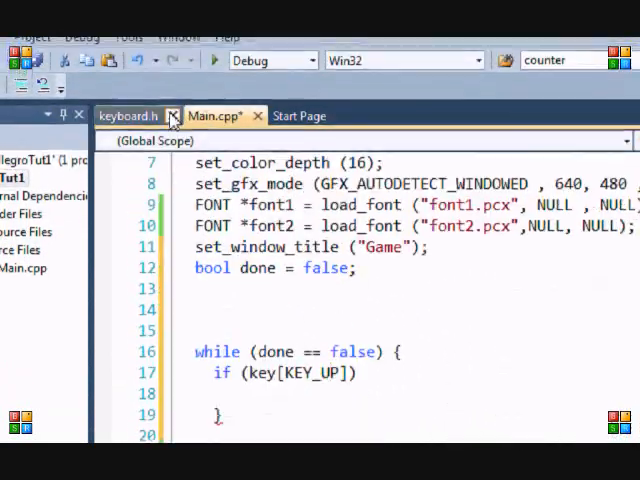
# Step: Close keyboard.h and begin textout_ex(screen, font1, ...) under the KEY_UP check
pyautogui.click(172, 115)
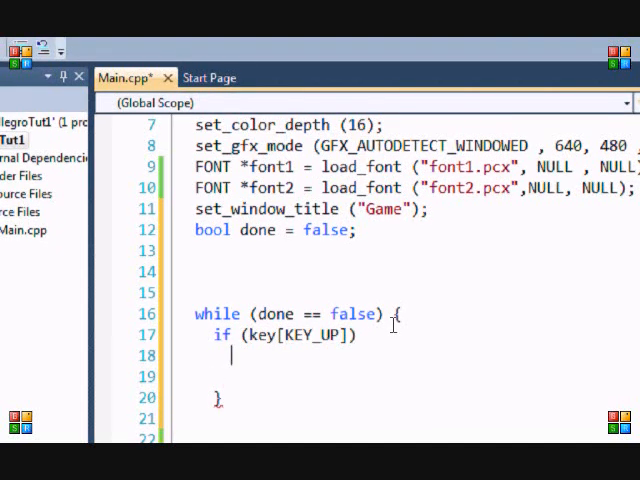
pyautogui.write('tex')
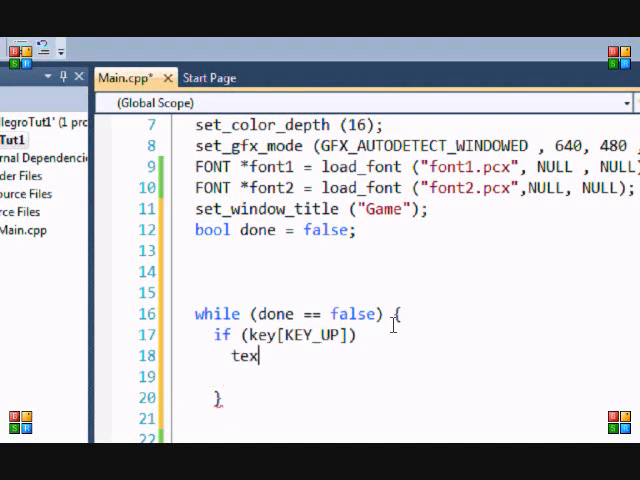
pyautogui.write('tou')
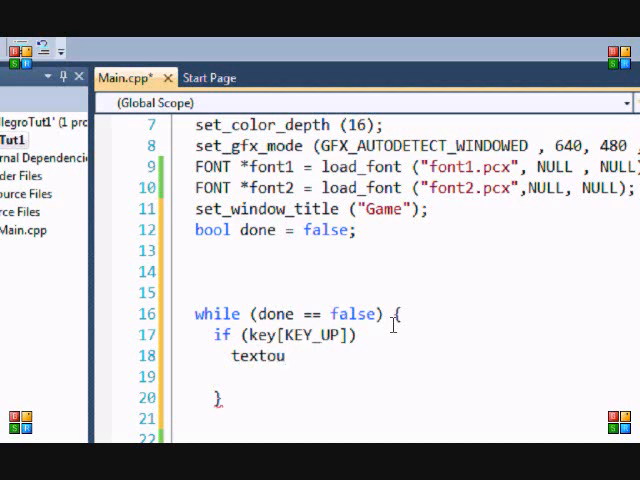
pyautogui.write('t_ex')
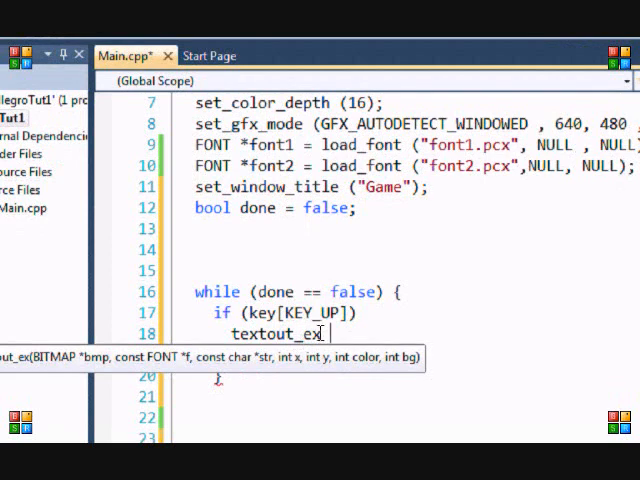
pyautogui.write('(')
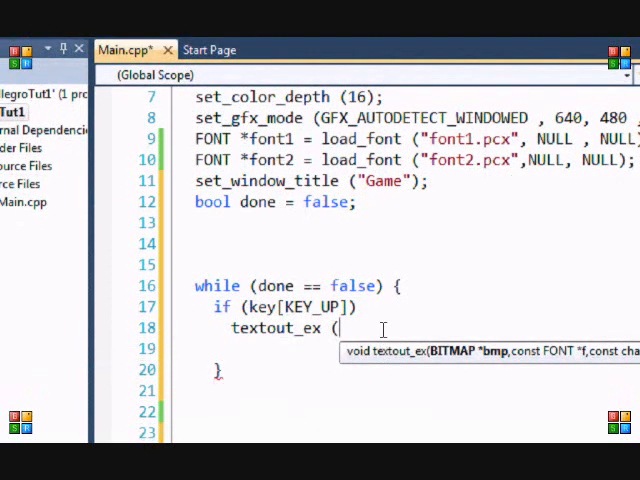
pyautogui.write('screen ,')
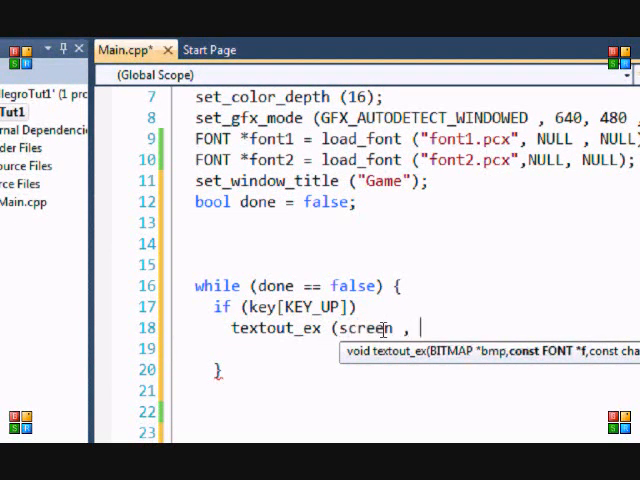
pyautogui.write('font')
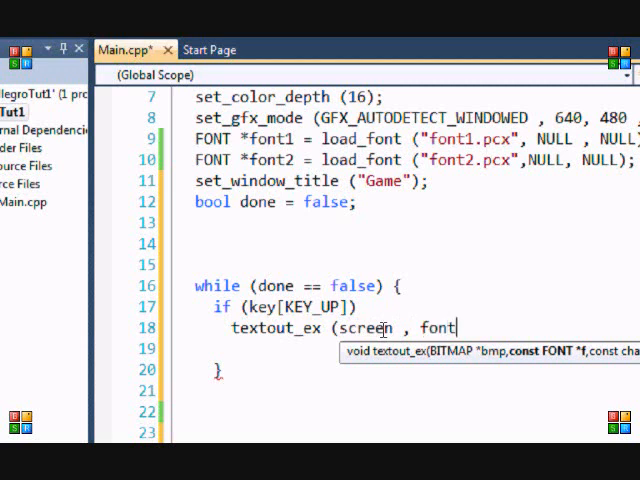
pyautogui.write('1')
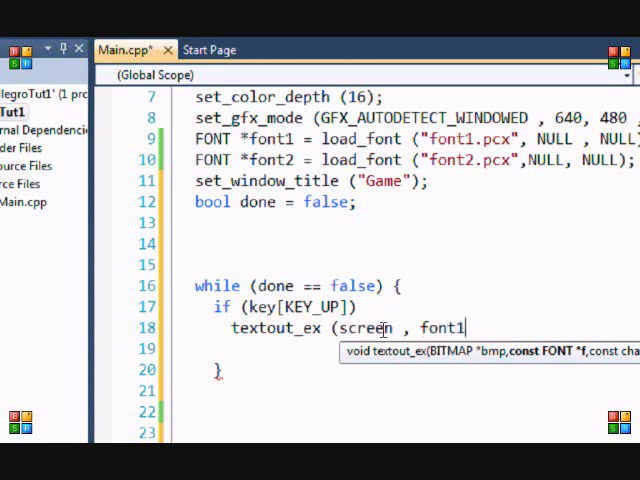
# Step: Pass "Hello World!" with red makecol(255, 0, 0) to the textout_ex call
pyautogui.write(', "Hello W')
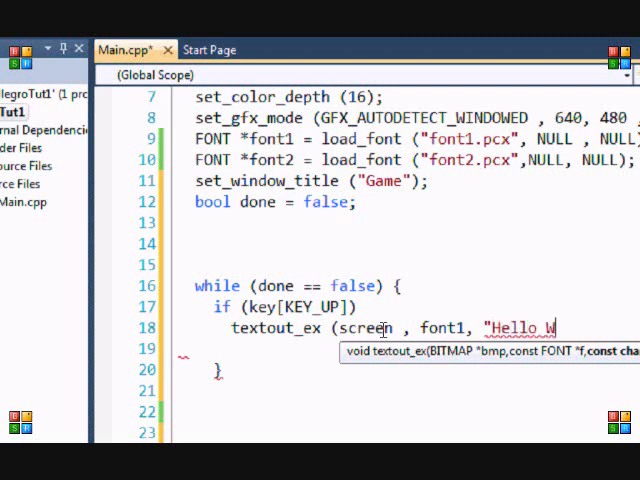
pyautogui.write('orl')
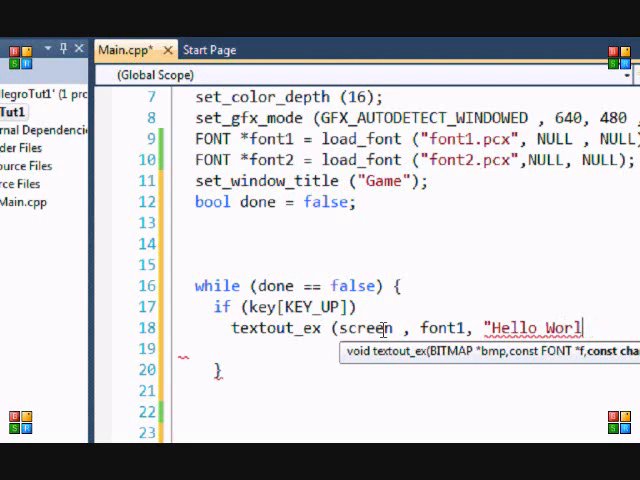
pyautogui.write('d!", 0 , 0 ,')
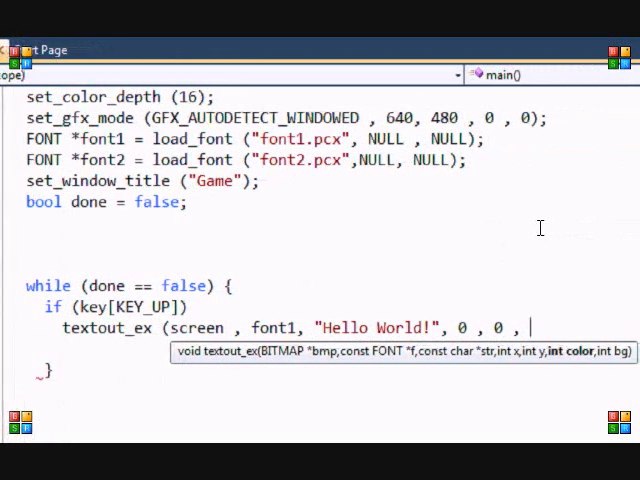
pyautogui.write('makecol')
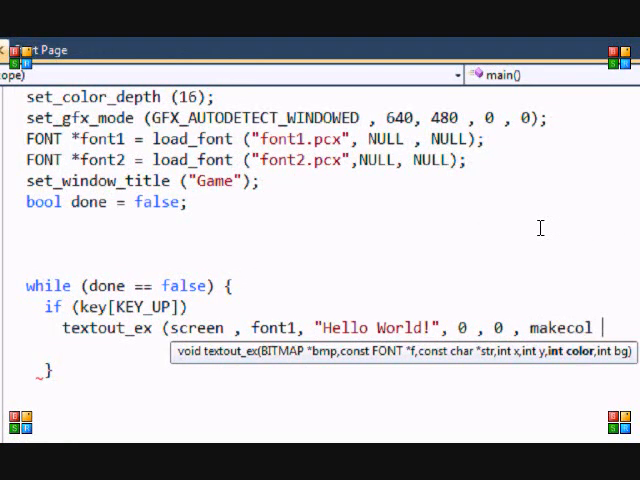
pyautogui.hscroll(3)
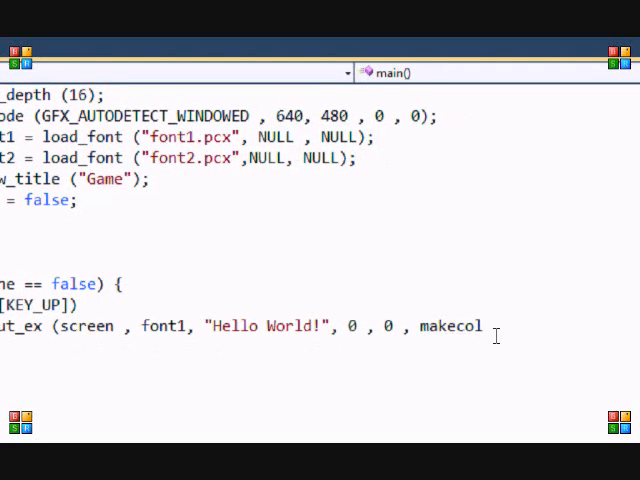
pyautogui.write('(')
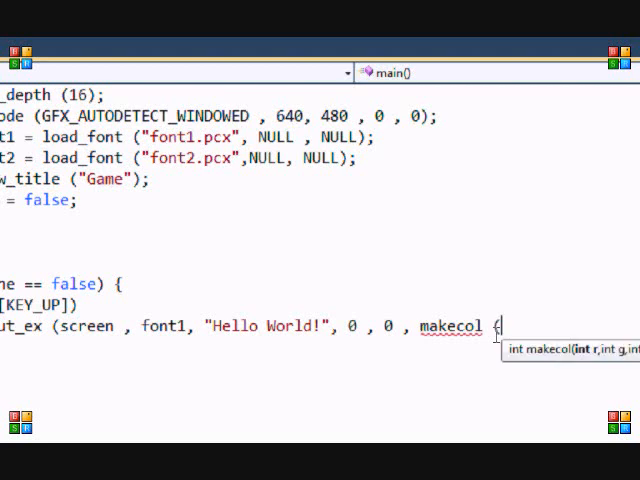
pyautogui.write('255, 0 , 0)')
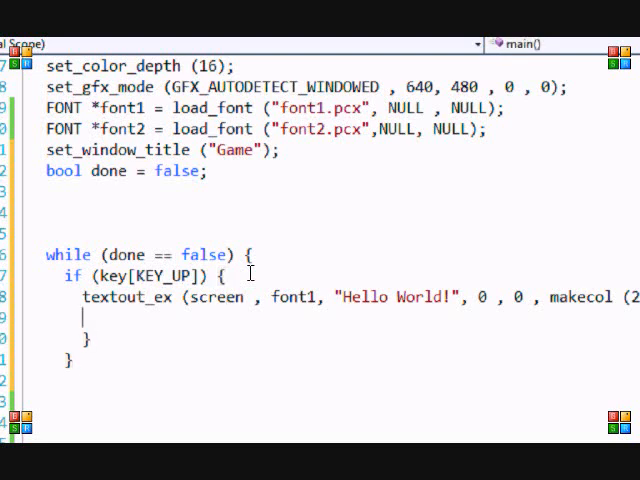
# Step: Add rest(5000); in the KEY_UP block, replacing an initial 1000 delay
pyautogui.write('rest')
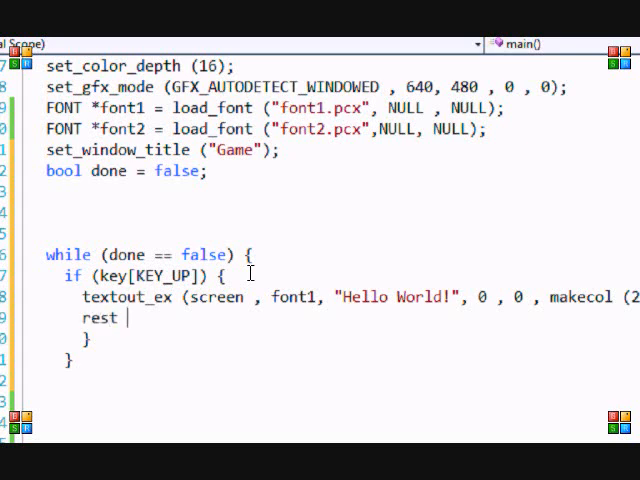
pyautogui.write('(')
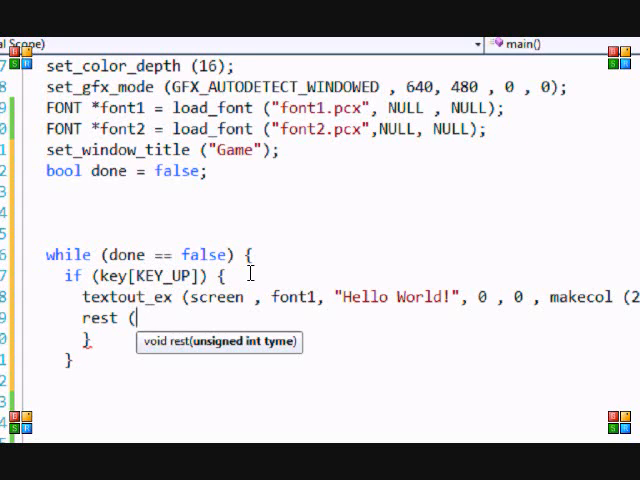
pyautogui.write('1000')
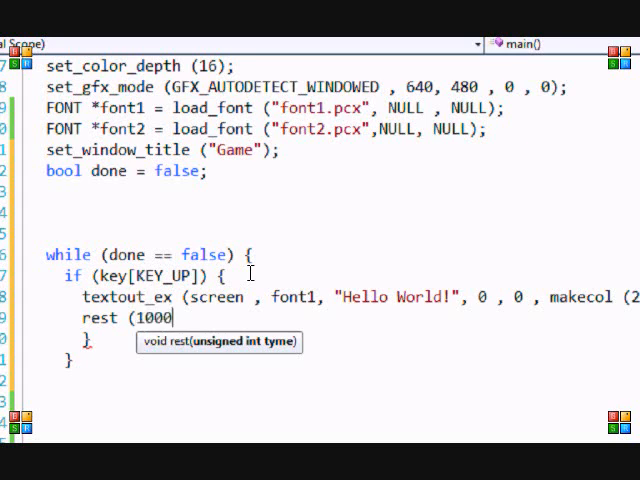
pyautogui.write(')')
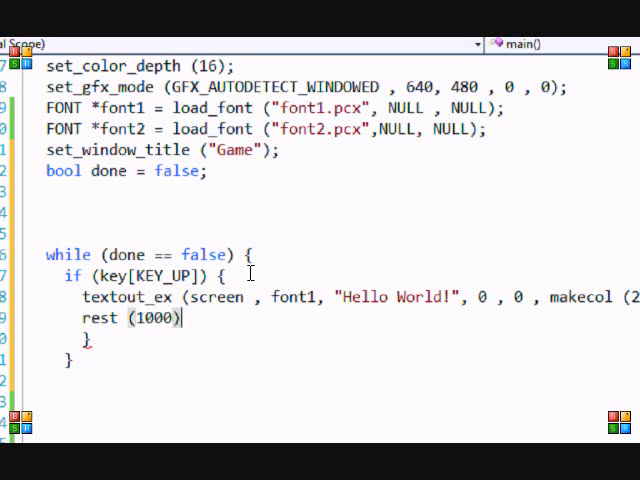
pyautogui.press('BackSpace')
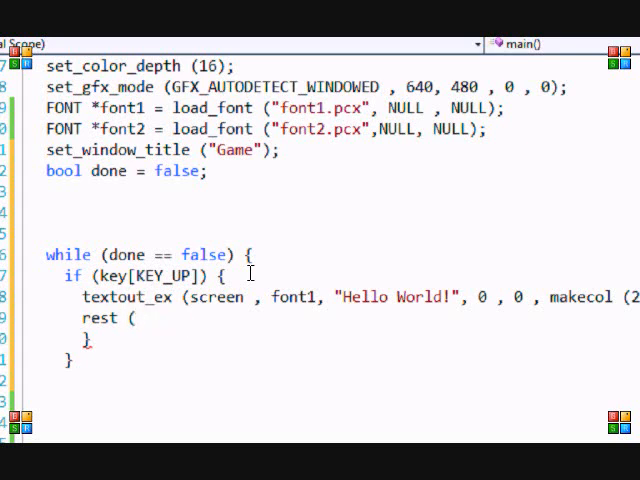
pyautogui.write('5000)')
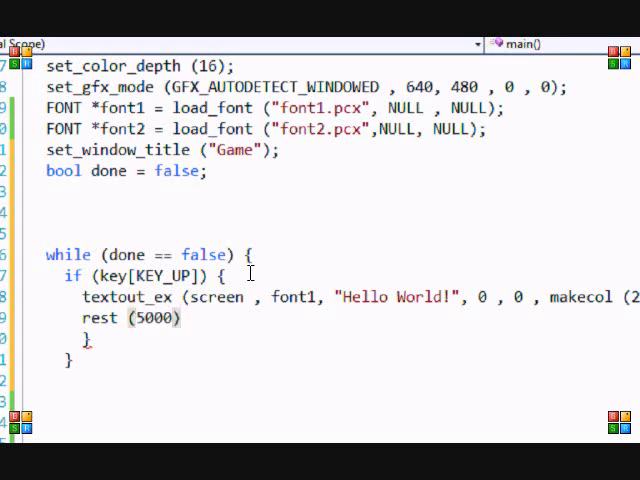
pyautogui.write(';')
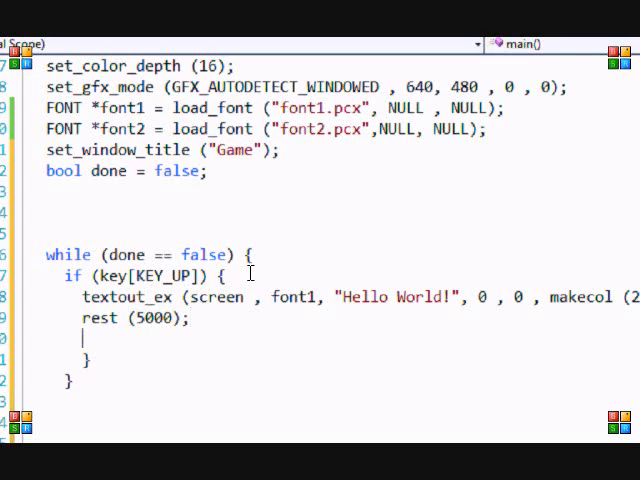
# Step: Set done = true; on the line after the rest call
pyautogui.write('done =')
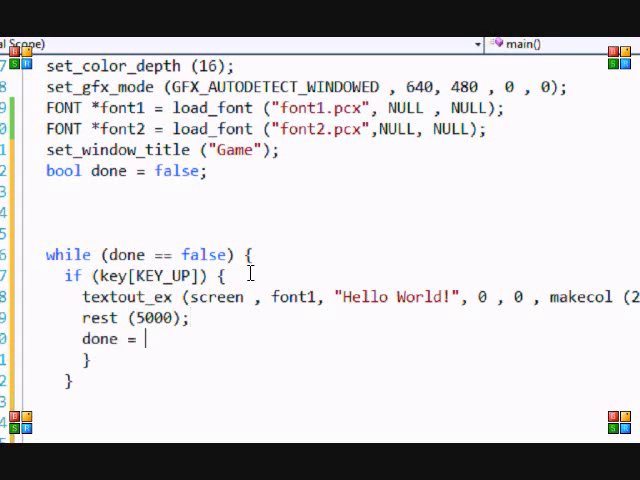
pyautogui.write('true;')
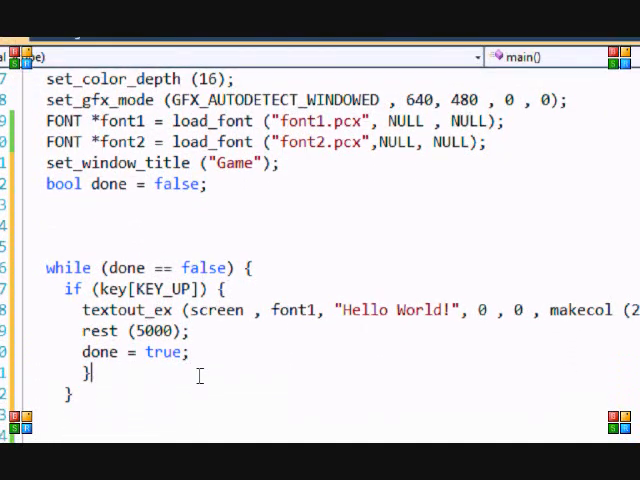
pyautogui.scroll(-3)
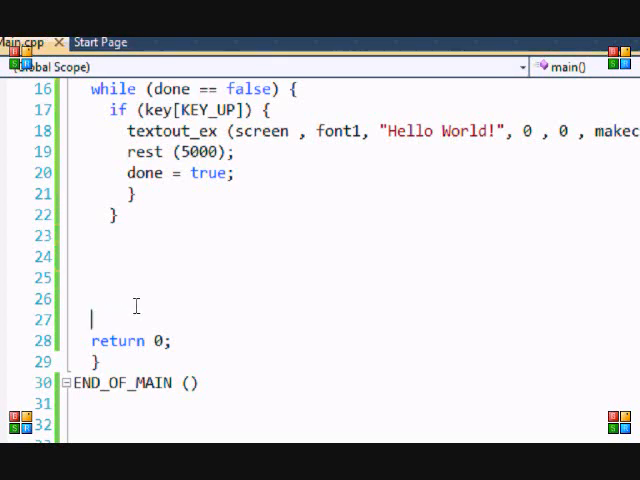
pyautogui.moveTo(179, 322)
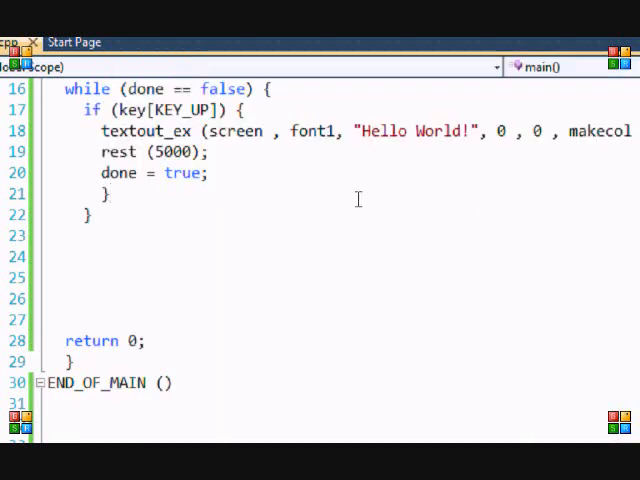
pyautogui.click(65, 234)
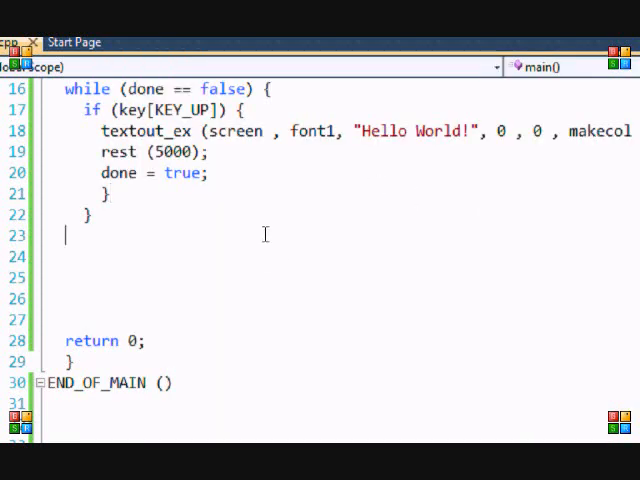
pyautogui.scroll(3)
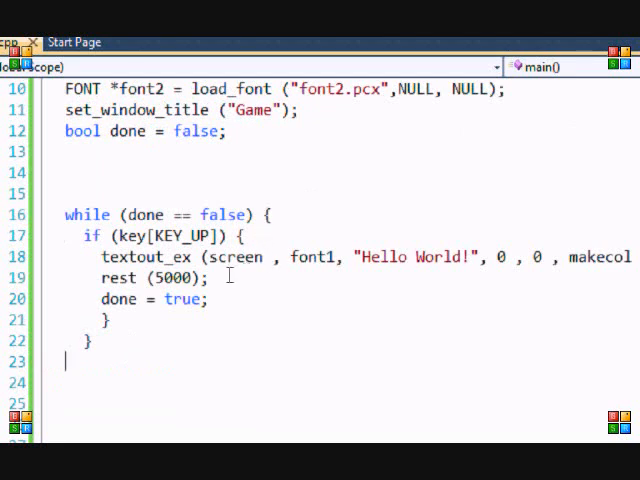
# Step: Delete the rest, done = true and brace lines, then add if (key[KEY_ESC]) done = true;
pyautogui.moveTo(103, 257); pyautogui.dragTo(108, 320)
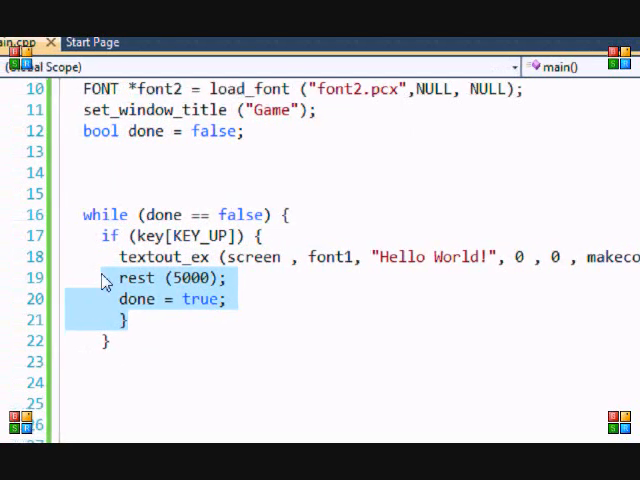
pyautogui.press('Delete')
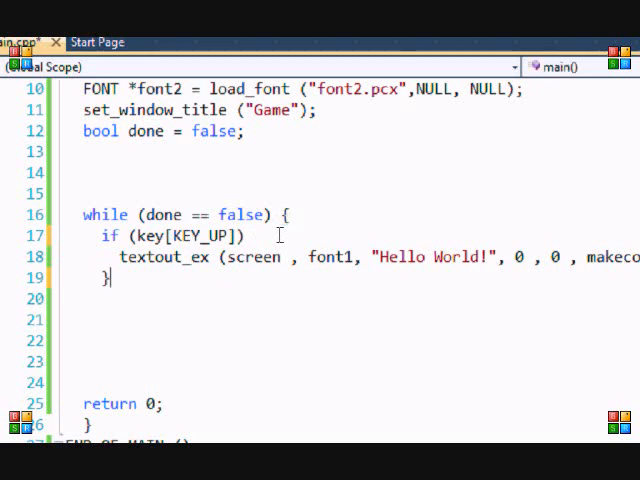
pyautogui.write('if')
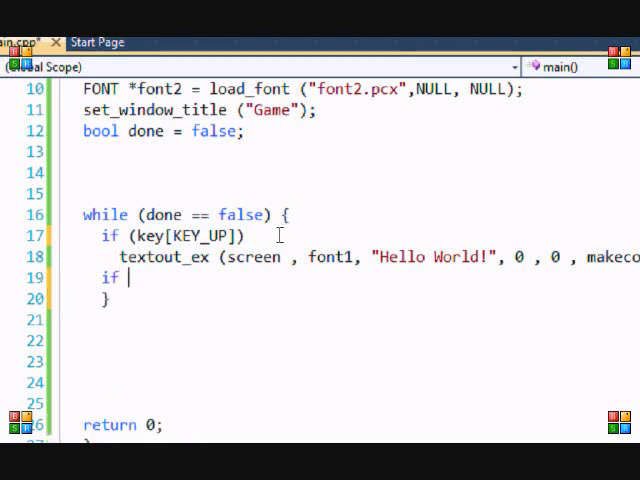
pyautogui.write('key[')
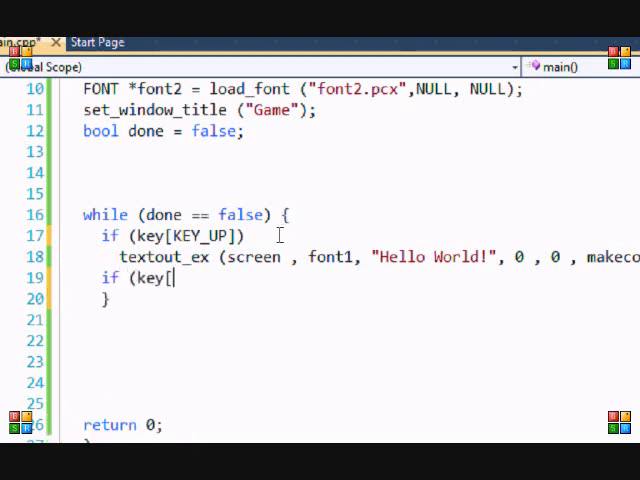
pyautogui.write('KEY_ESC])')
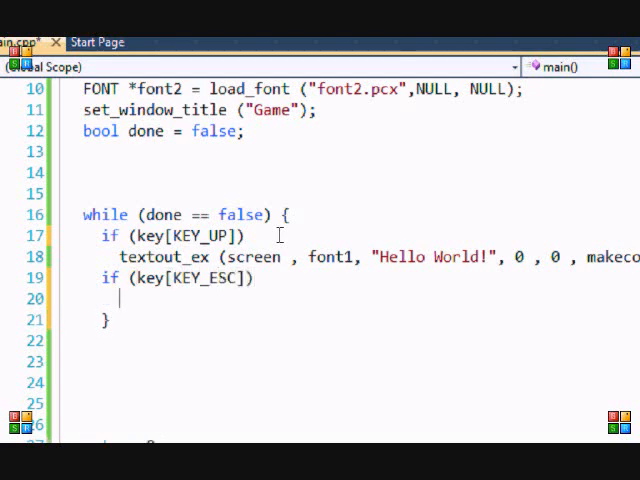
pyautogui.write('done =')
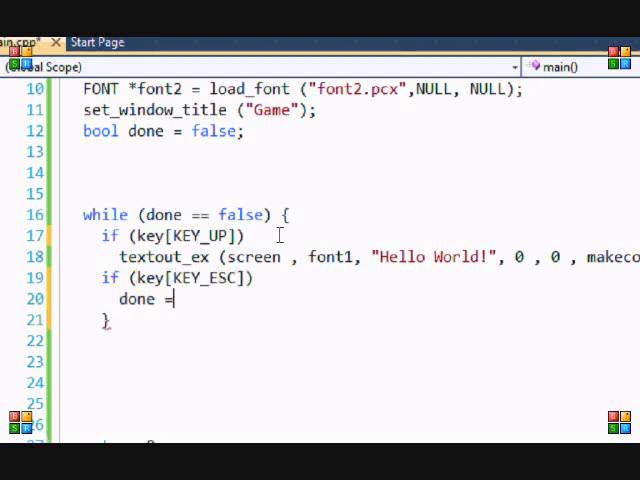
pyautogui.write('true')
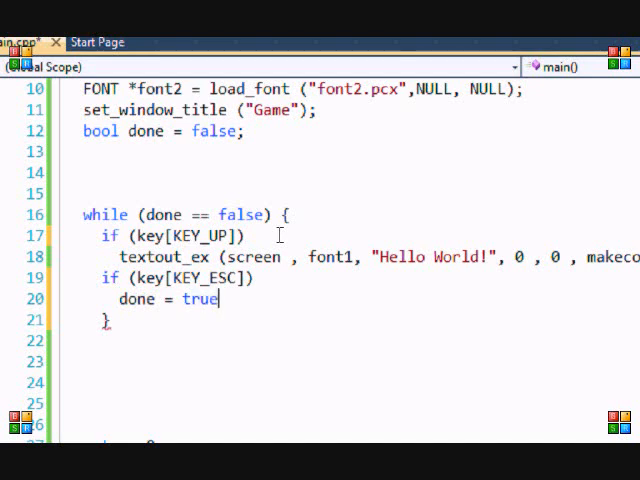
pyautogui.write(';')
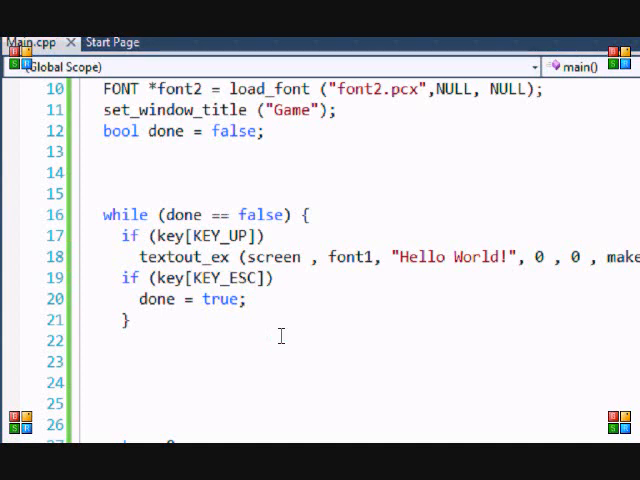
pyautogui.scroll(-3)
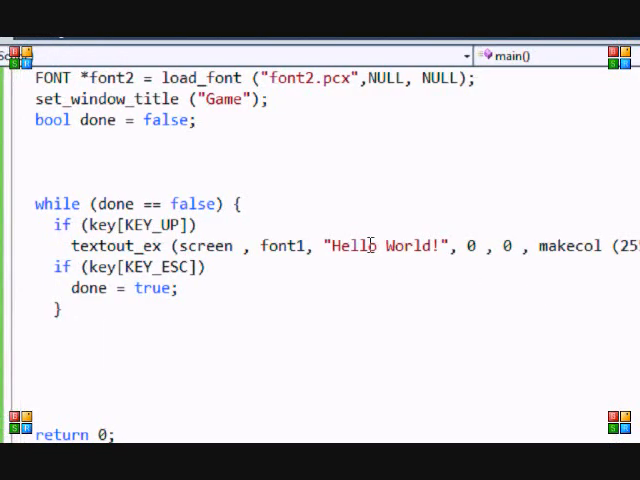
pyautogui.moveTo(515, 271)
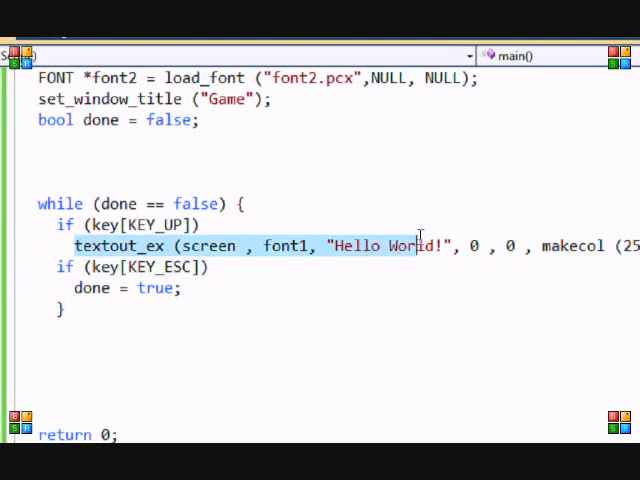
pyautogui.hscroll(3)
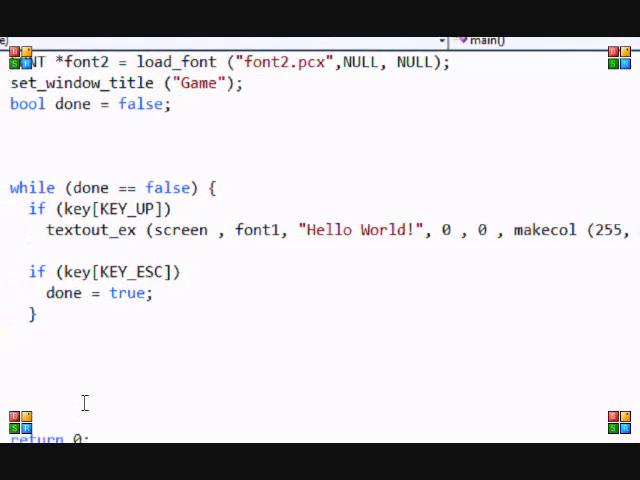
# Step: Type else if (!key[KEY_UP]) and select part of the pasted textout_ex line
pyautogui.write('else if (!')
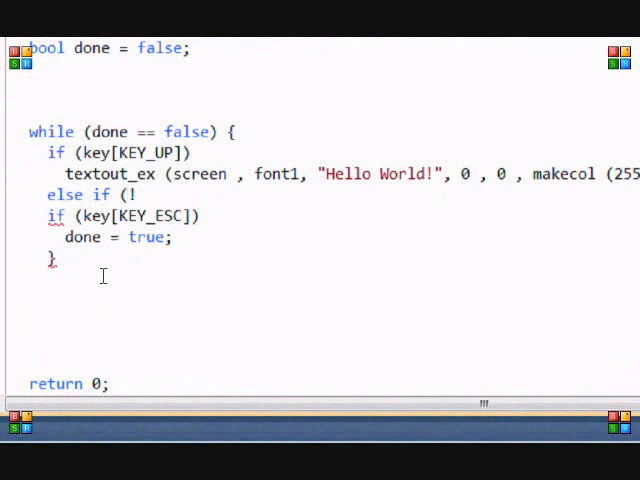
pyautogui.write('key [k')
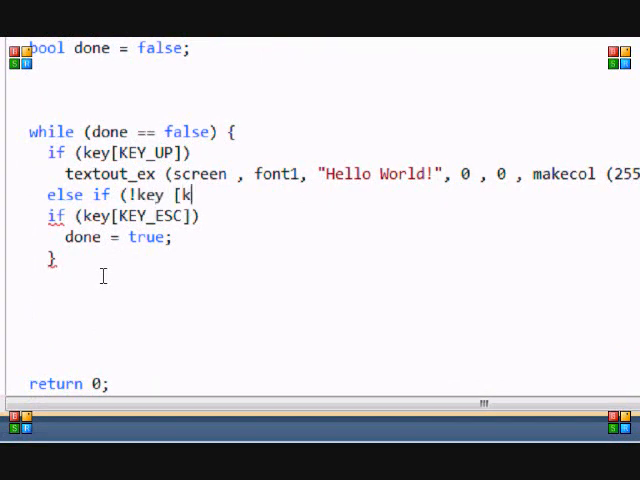
pyautogui.write('EY')
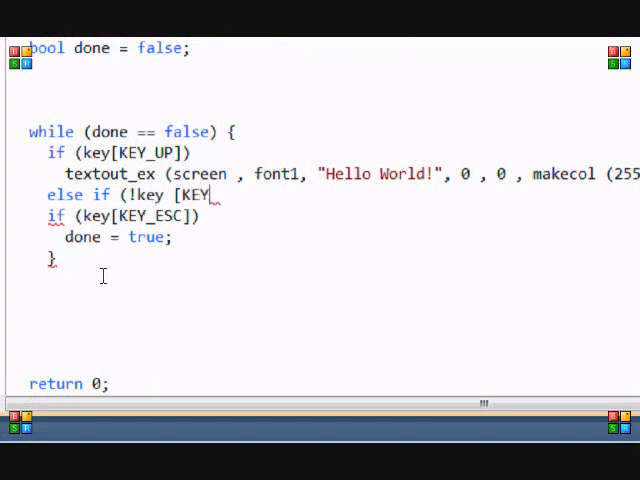
pyautogui.write('UP')
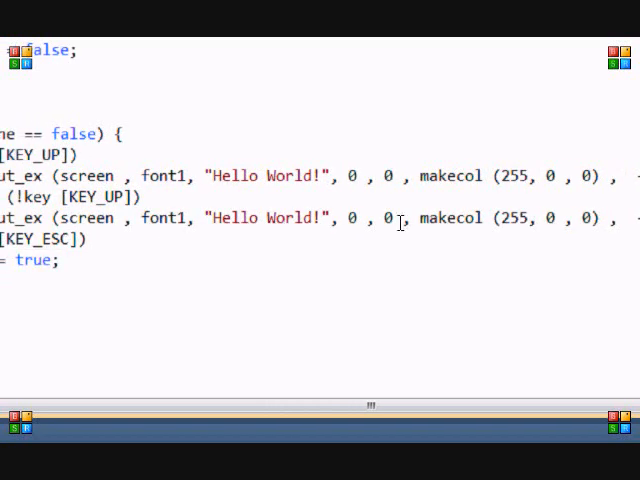
pyautogui.doubleClick(513, 218)
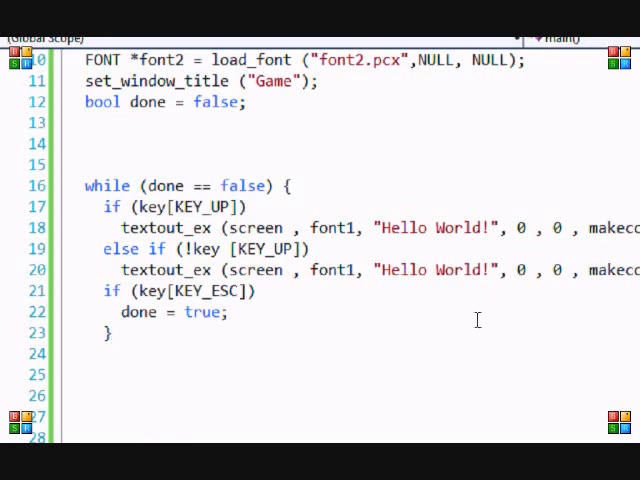
pyautogui.moveTo(437, 300)
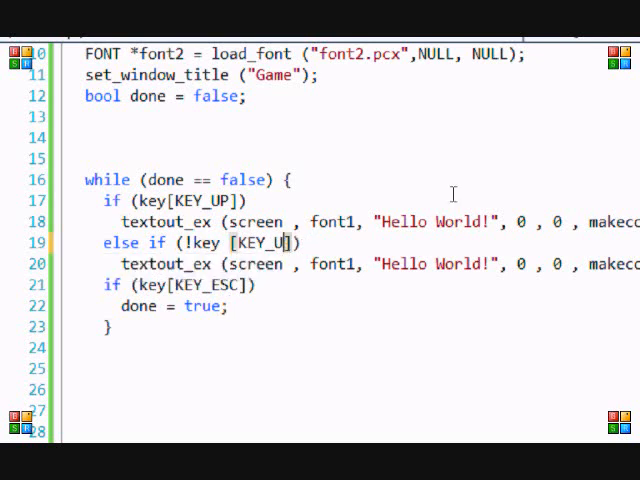
# Step: Complete the KEY_UP name, retype done = true;, and scroll down
pyautogui.write('P')
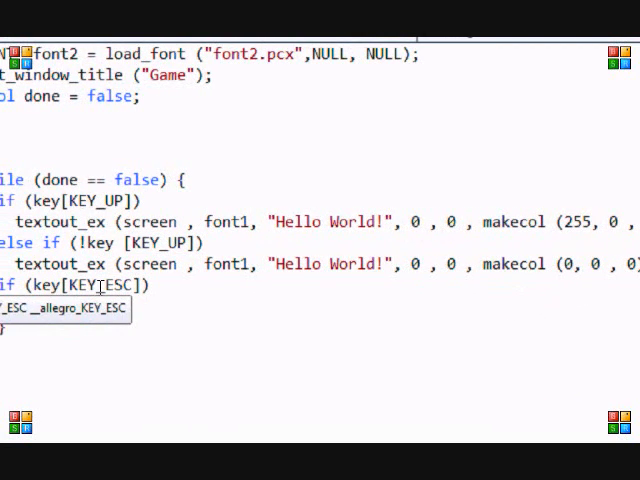
pyautogui.write('done = true;')
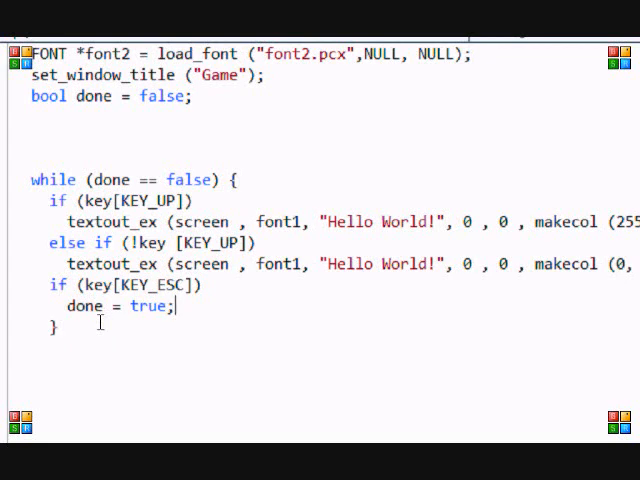
pyautogui.scroll(-3)
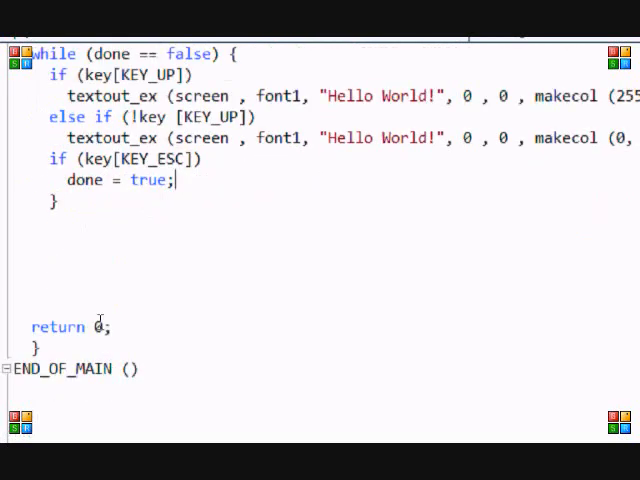